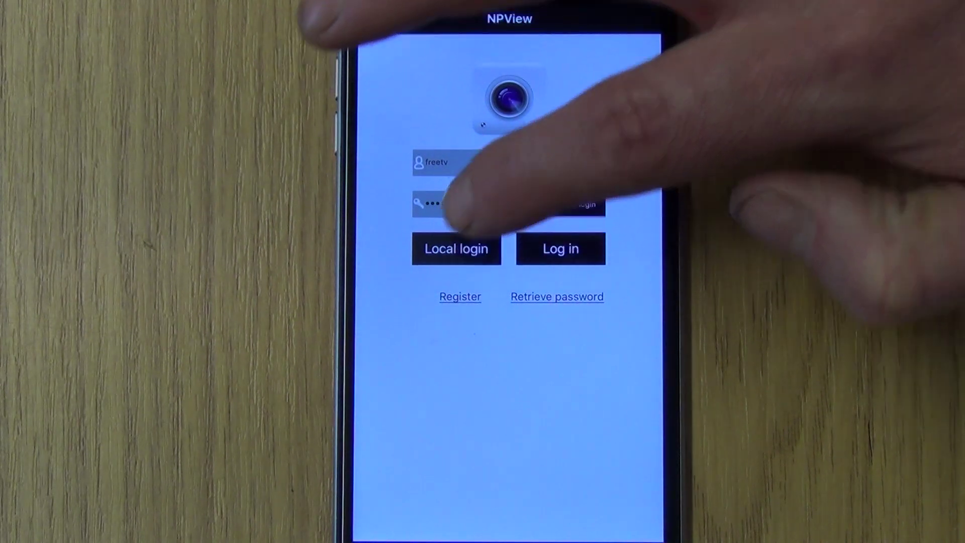
Log in locally to reach Live Preview with an empty four-camera grid
left_click(560, 249)
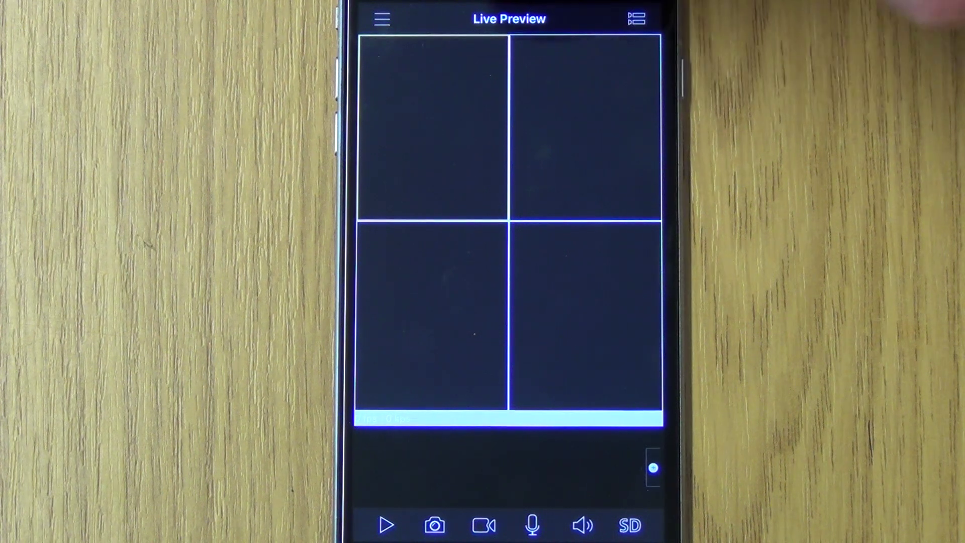
Go to Device Manager from the navigation menu to start adding the recorder
left_click(381, 19)
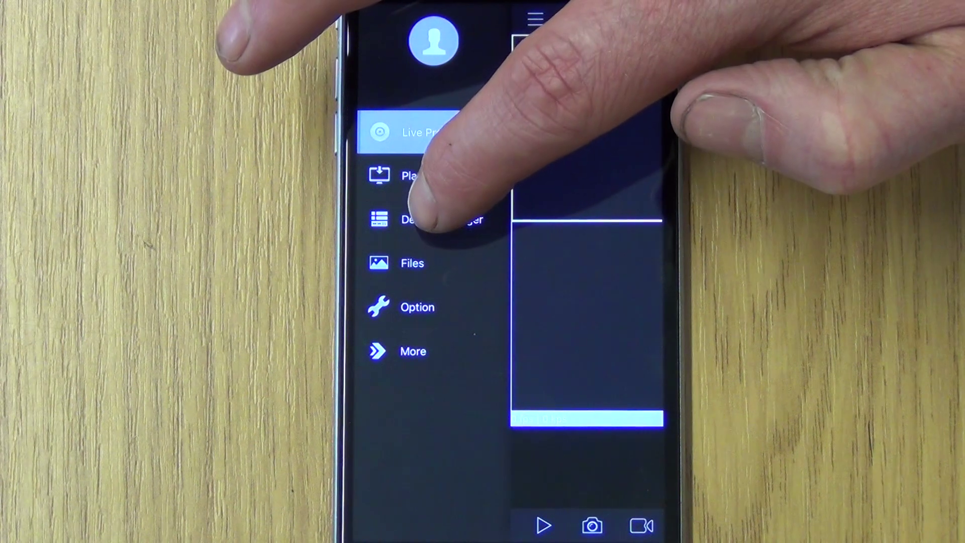
left_click(416, 219)
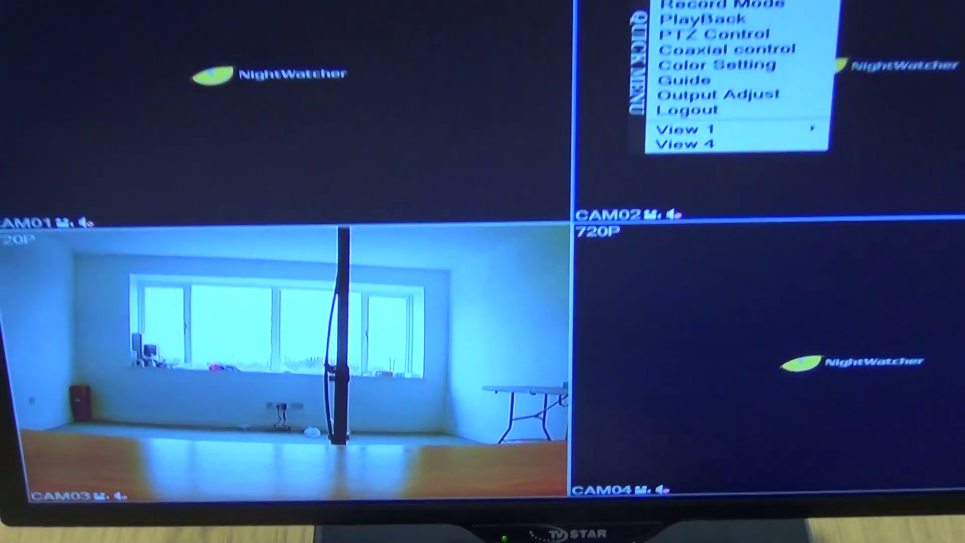
Start the DVR's setup Guide from the Quick Menu and advance to its next page
left_click(684, 79)
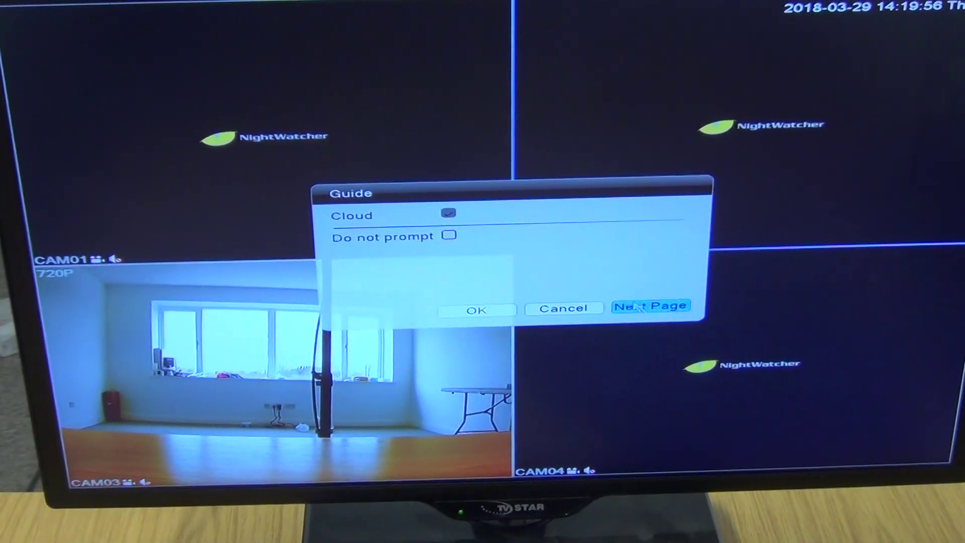
left_click(651, 306)
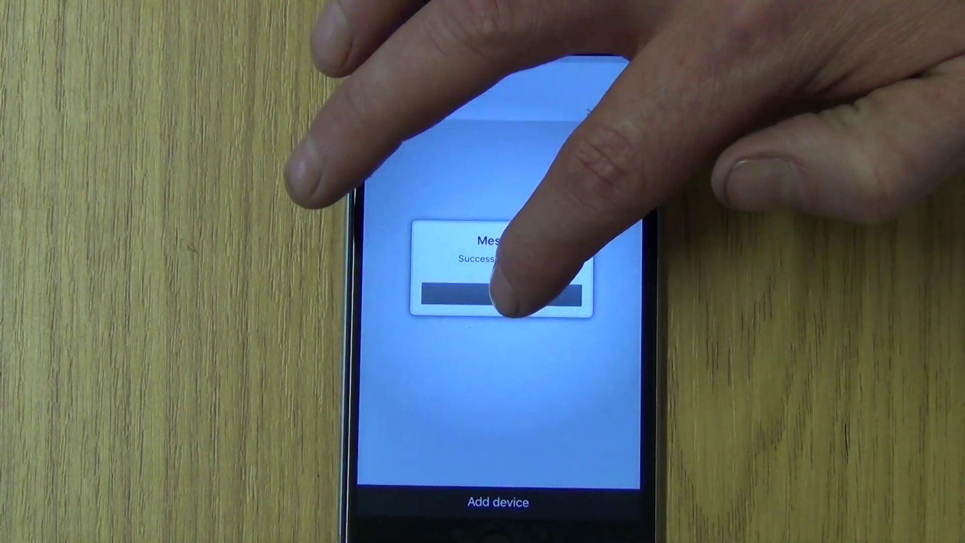
Acknowledge the Success message after the DVR is added by QR code
left_click(503, 298)
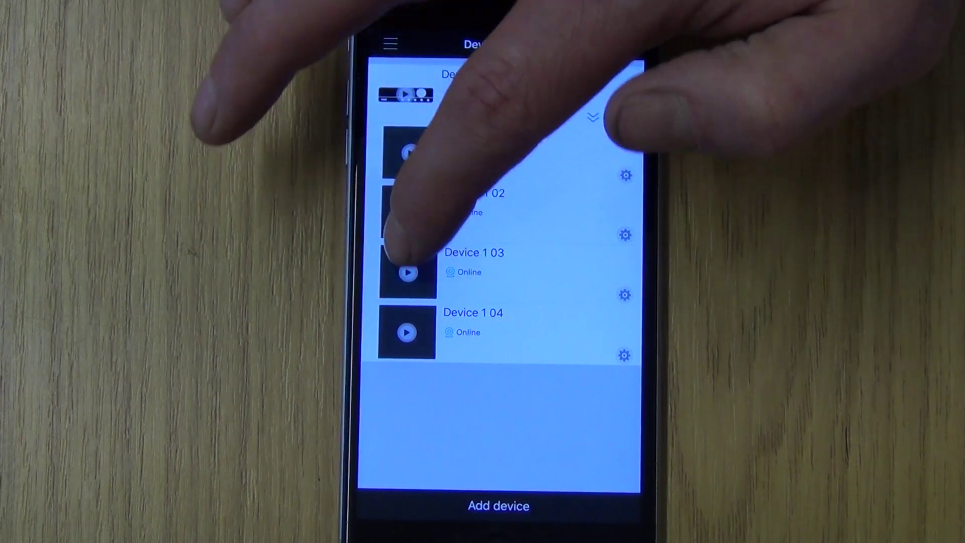
Play the live feed of channel Device 1 03 from the device list
left_click(408, 272)
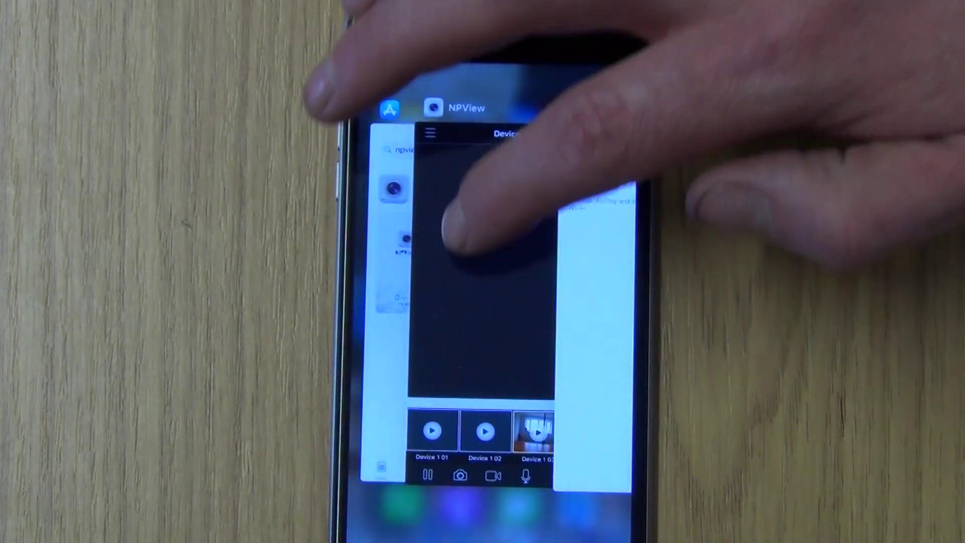
Return to NPView from the app switcher with Device 1 03's CAM03 feed playing
left_click(537, 432)
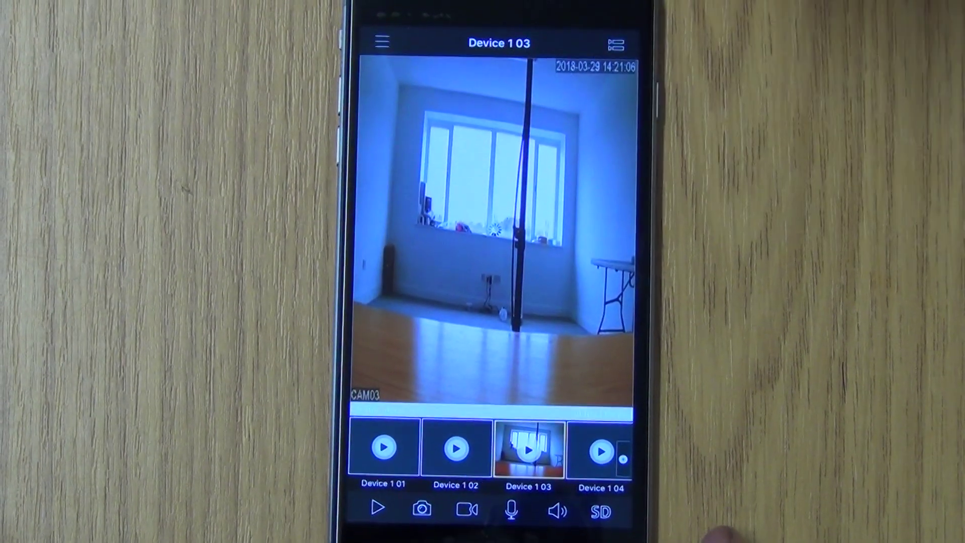